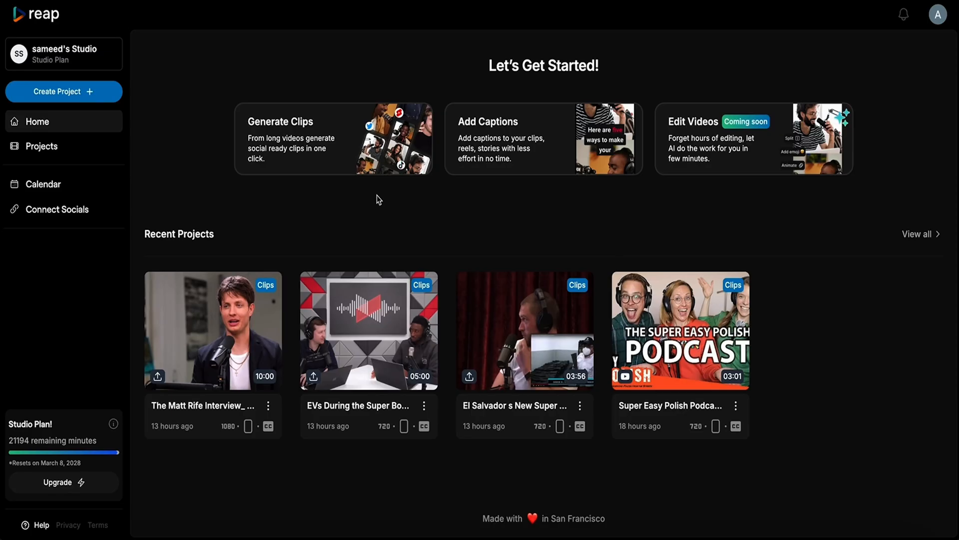
mouse_move(334, 138)
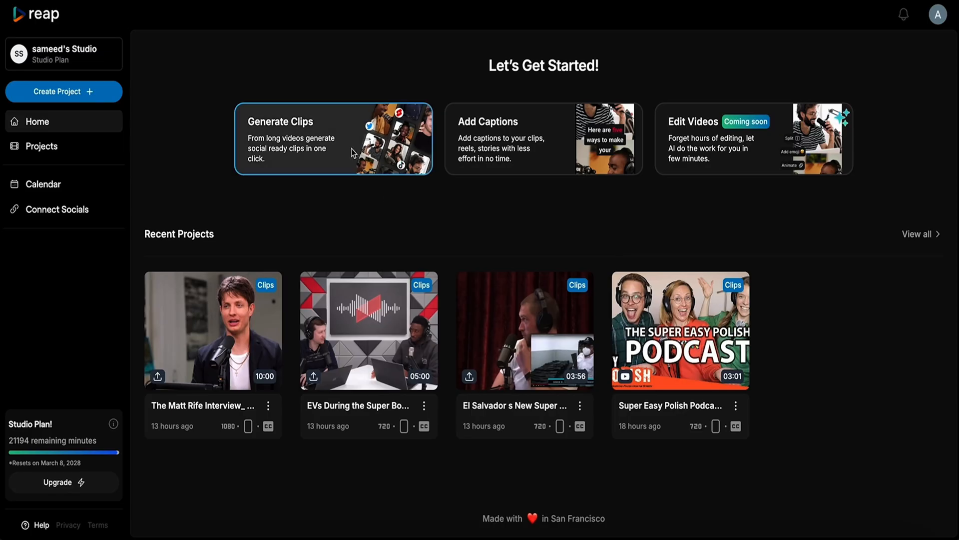
Submit the YouTube video link to Reap's clip generator to start clip generation.
click(333, 138)
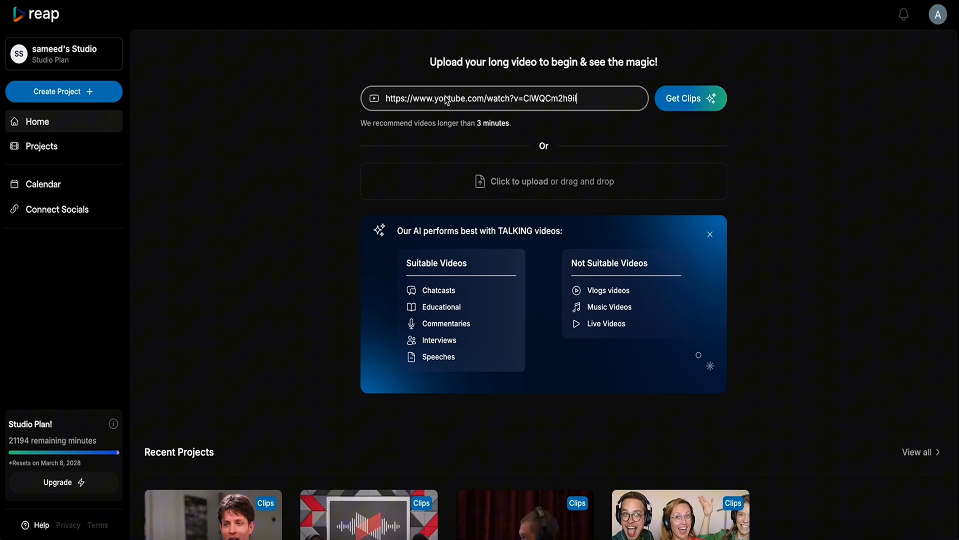
click(691, 99)
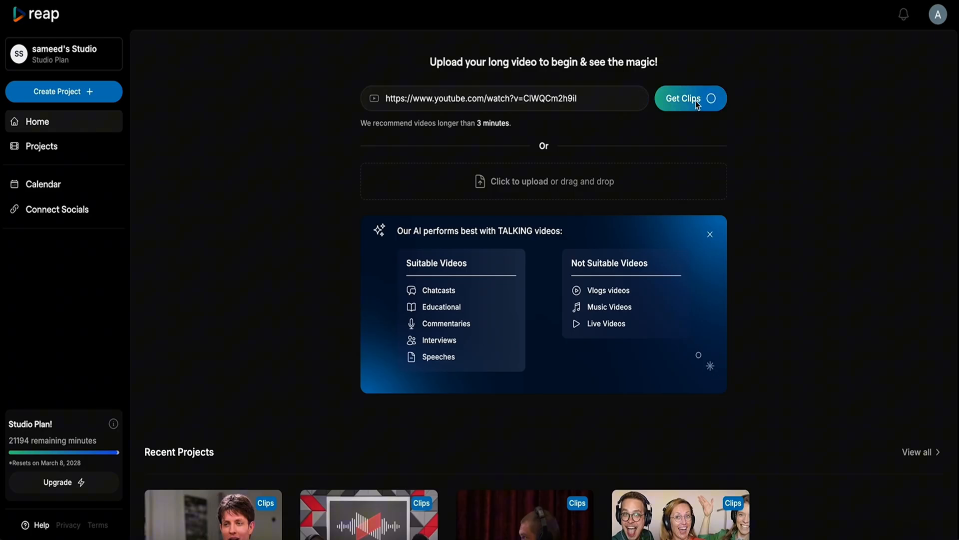
Set the startup experts video's language to English, keep Portrait 9:16, and review resolution choices.
click(690, 98)
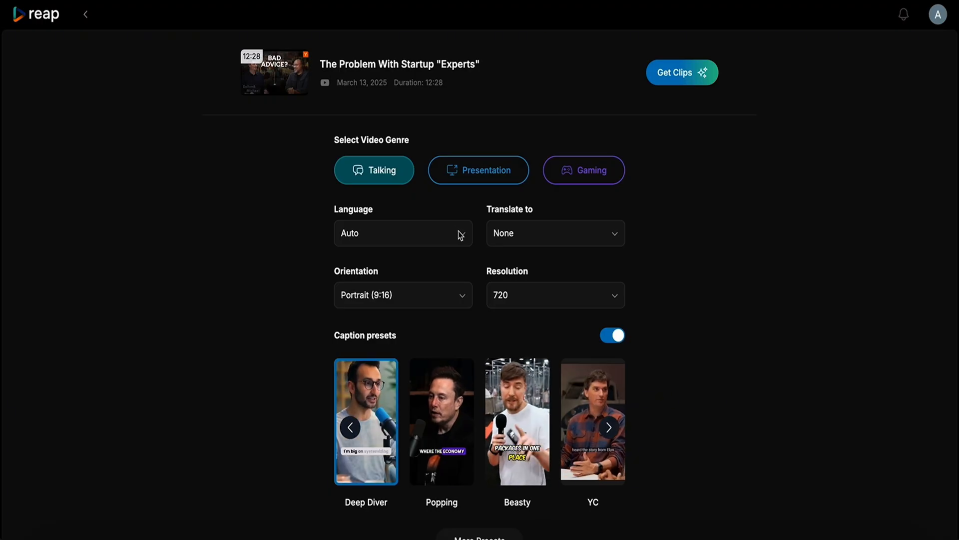
click(403, 233)
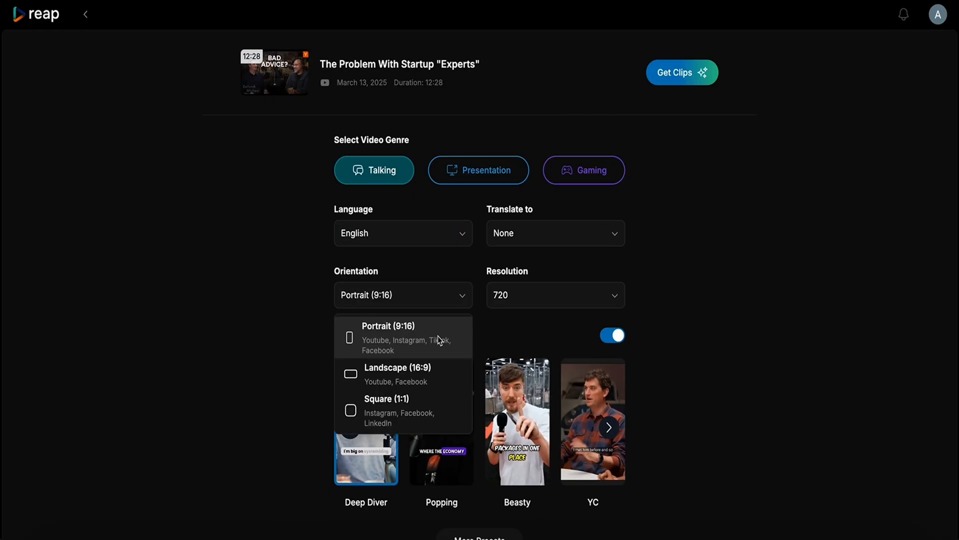
click(553, 294)
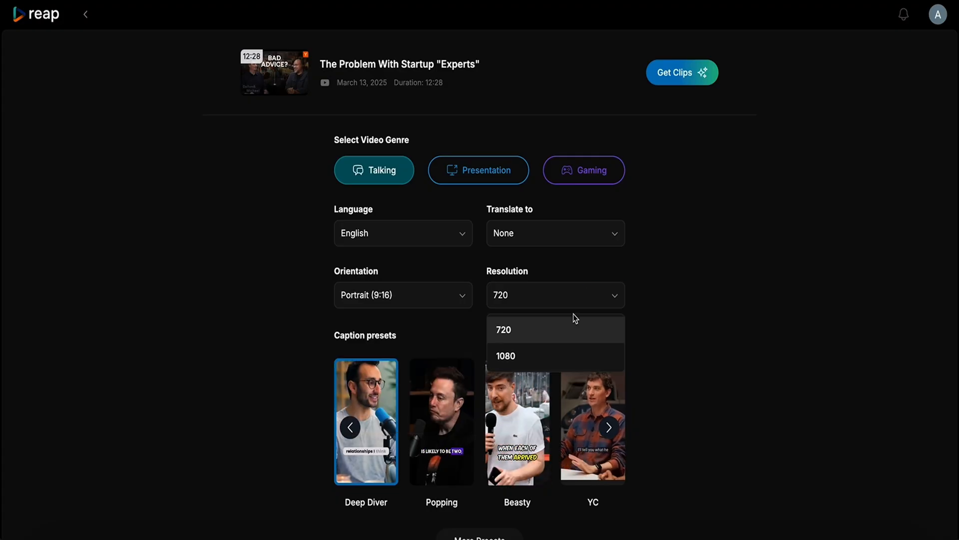
Generate the clips and browse the suggested clips with their virality scores and captions.
click(681, 72)
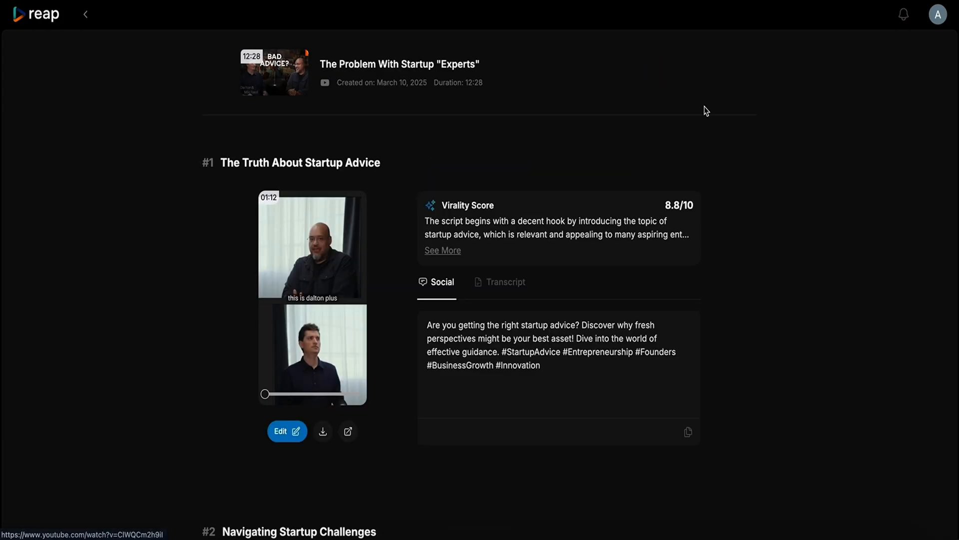
scroll(down, 3)
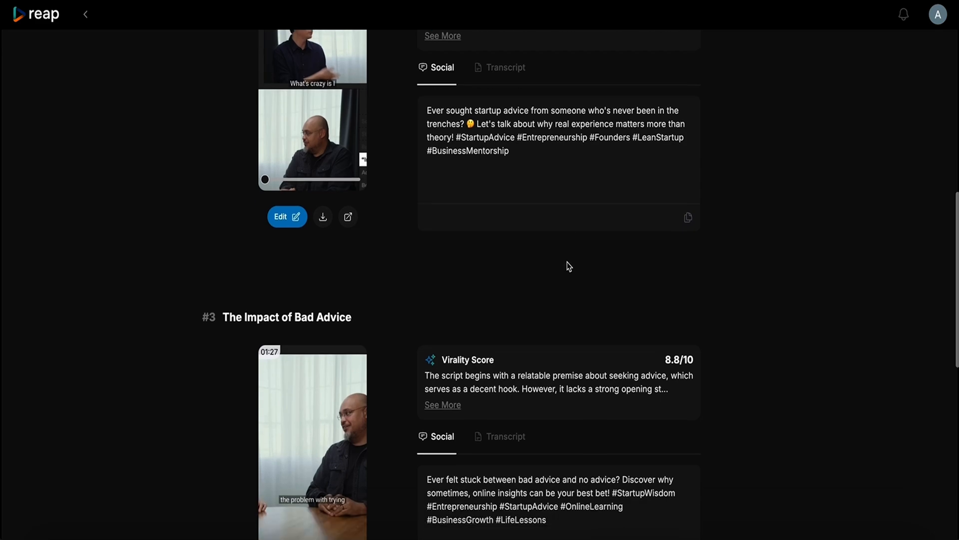
scroll(down, 3)
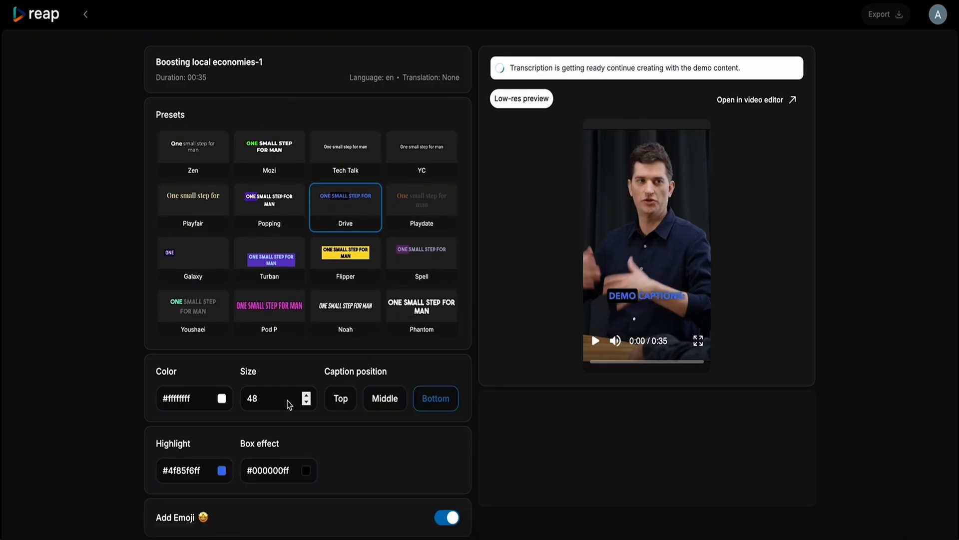
Apply the Drive caption preset with white #ffffff size-48 text positioned at the bottom.
click(307, 402)
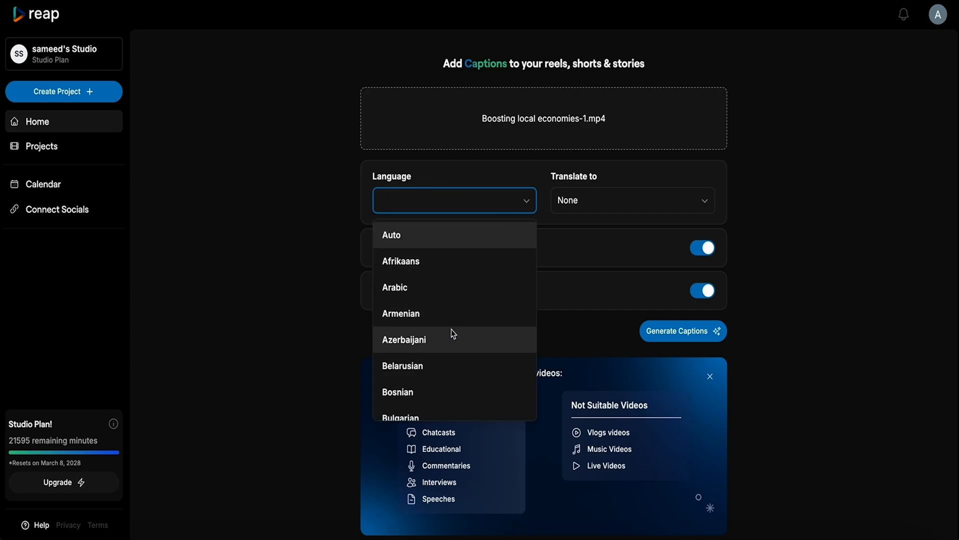
Browse the language list for the Boosting local economies-1.mp4 captions.
scroll(down, 3)
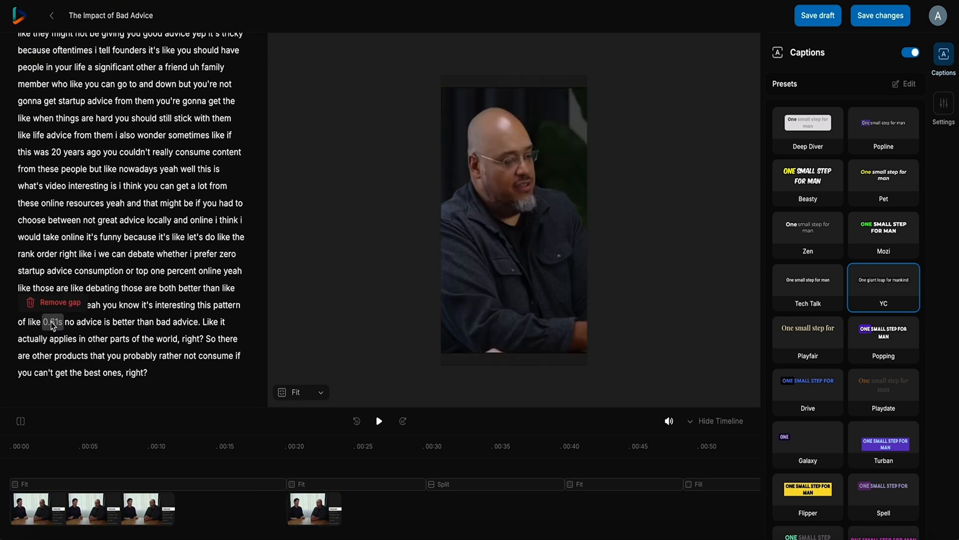
Remove the 0.61s silent gap from The Impact of Bad Advice transcript.
click(58, 301)
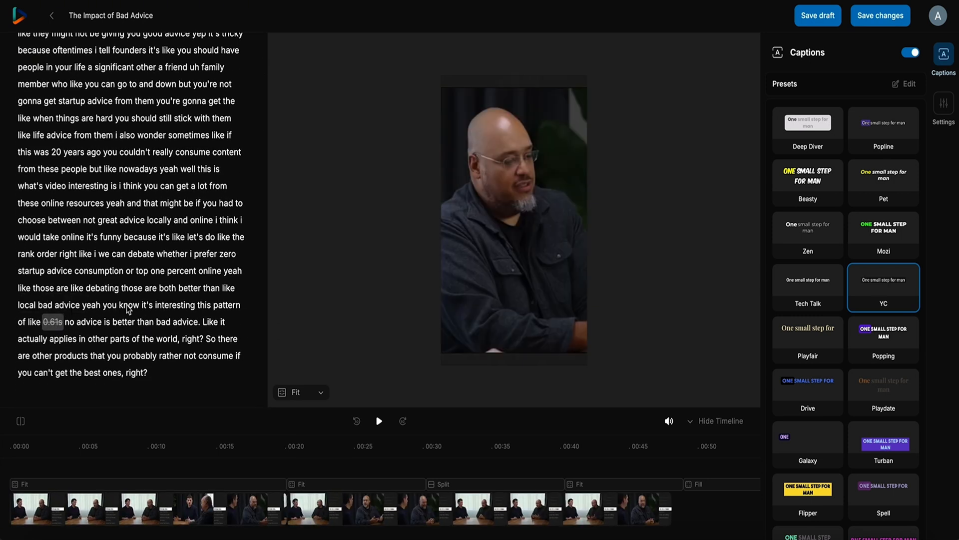
right_click(110, 305)
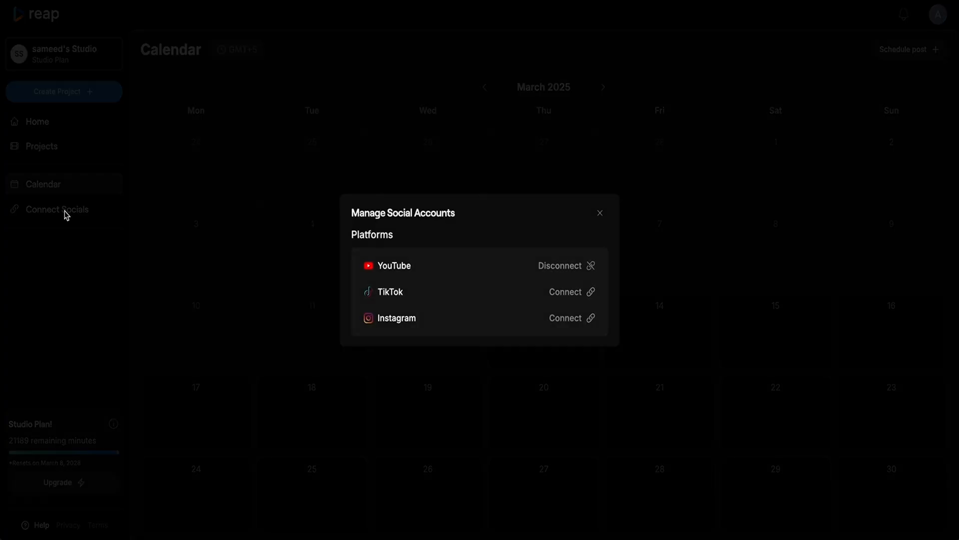
mouse_move(416, 286)
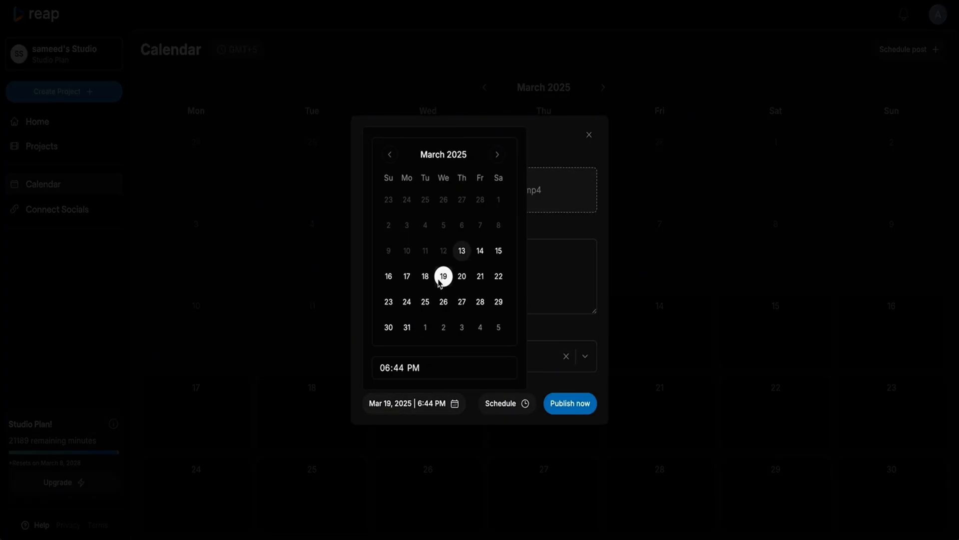
Set the scheduled post time to 6:44 PM on March 19, 2025.
click(399, 368)
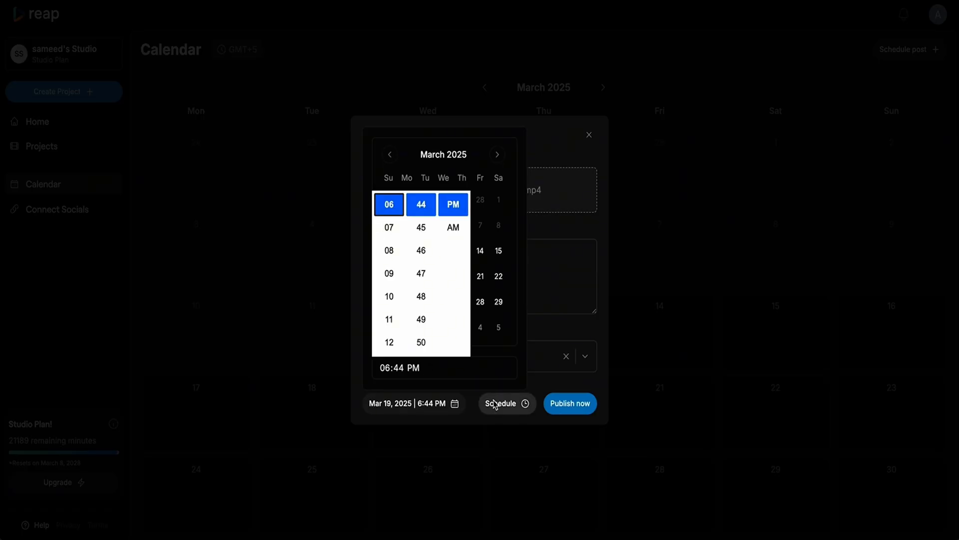